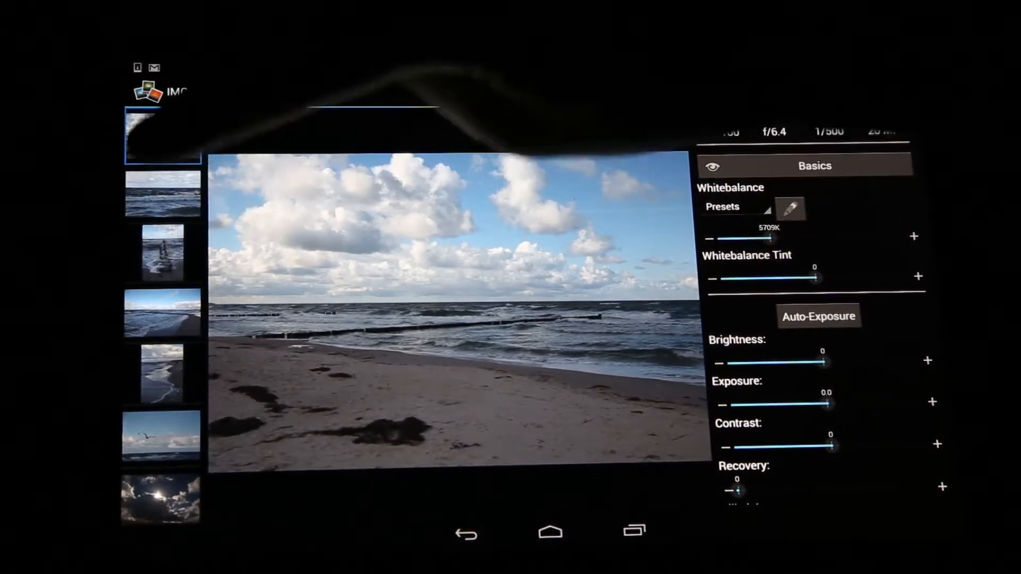
Step: Add another beach thumbnail to the batch alongside IMG_6262.CR2
click(161, 193)
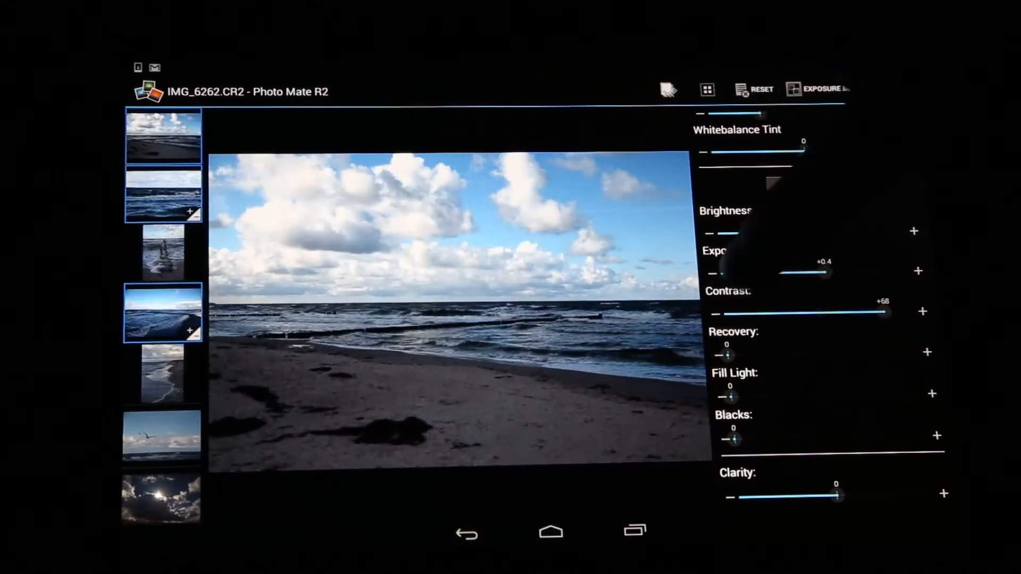
Step: Raise Recovery to 35 and Clarity to +84, adding a third thumbnail to the batch
drag(726, 354, 788, 354)
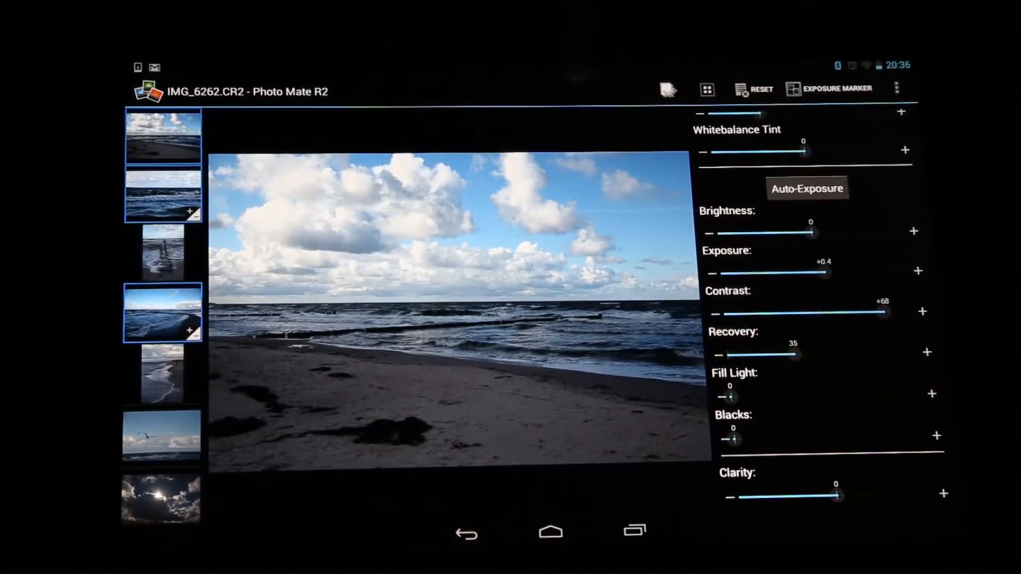
scroll(down, 3)
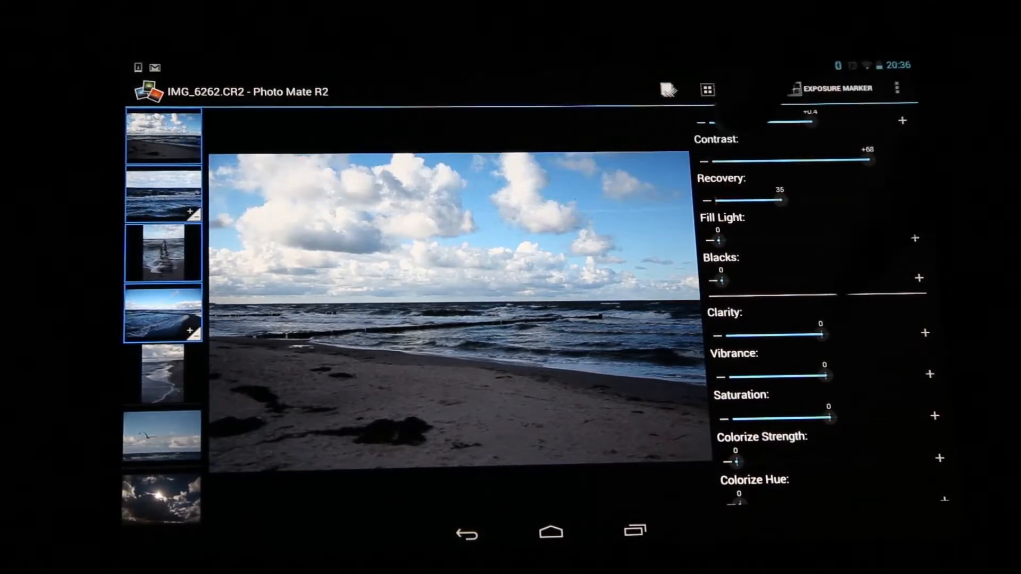
drag(818, 334, 902, 334)
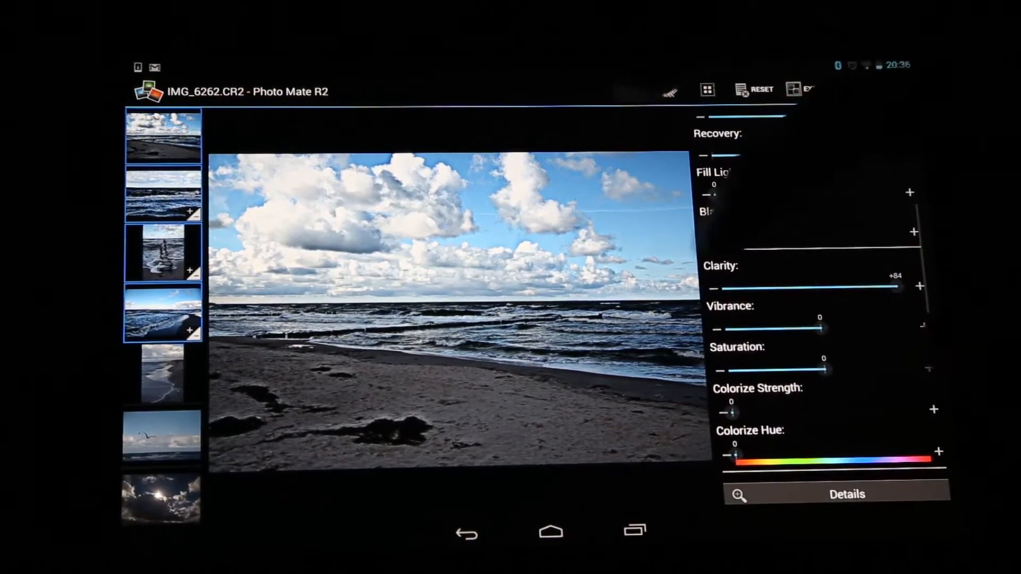
scroll(down, 3)
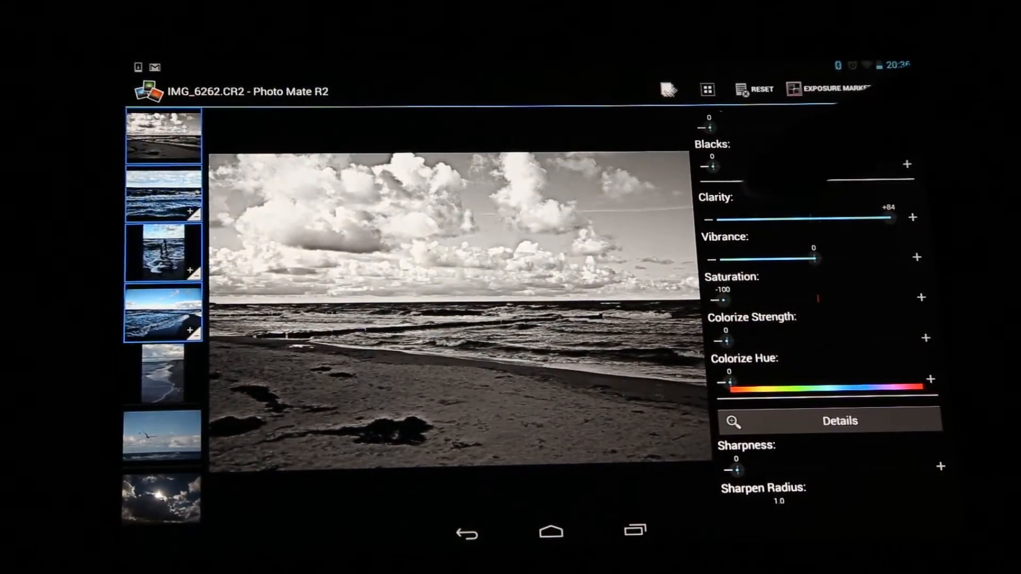
Step: Scroll the adjustments panel down through Details to the bottom
scroll(down, 3)
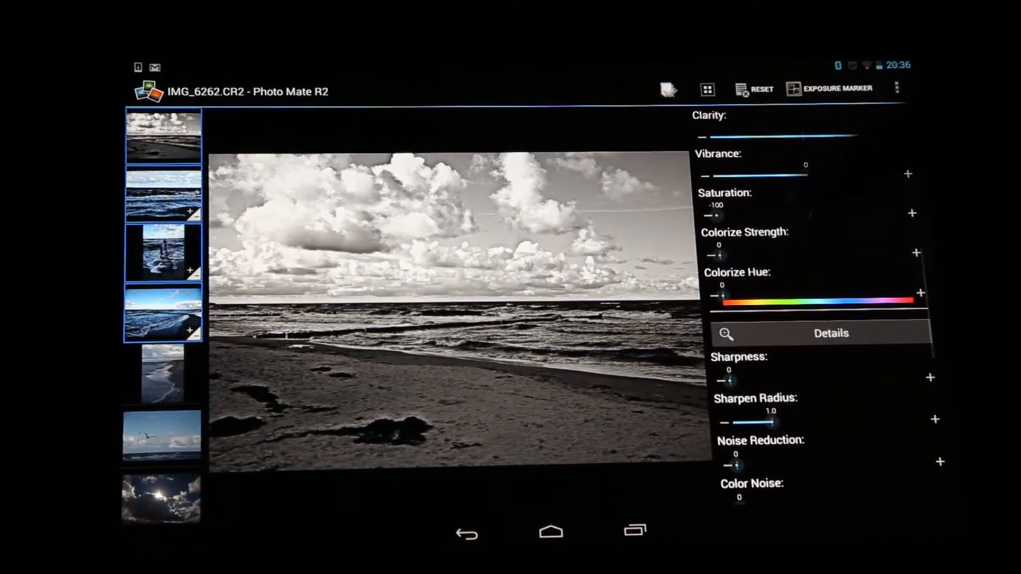
scroll(down, 3)
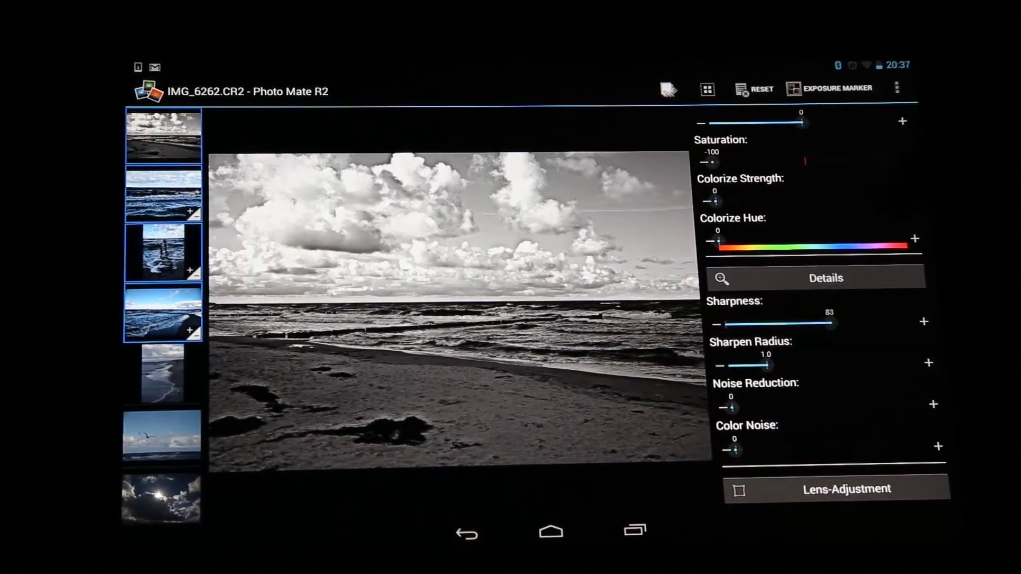
scroll(down, 3)
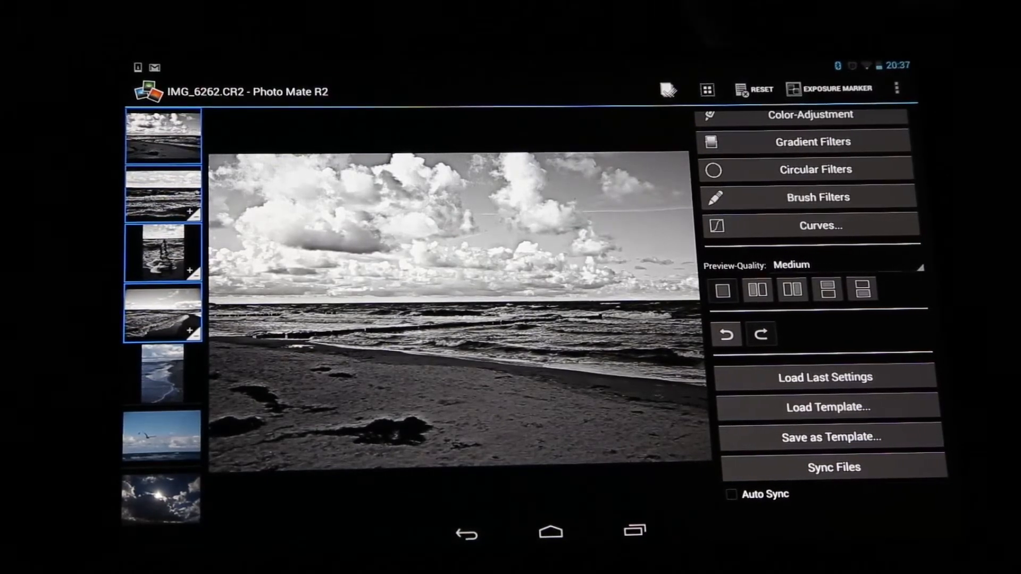
Step: Switch to the pier photo IMG_6264.CR2, restore Saturation to 0 and raise Vibrance
click(759, 88)
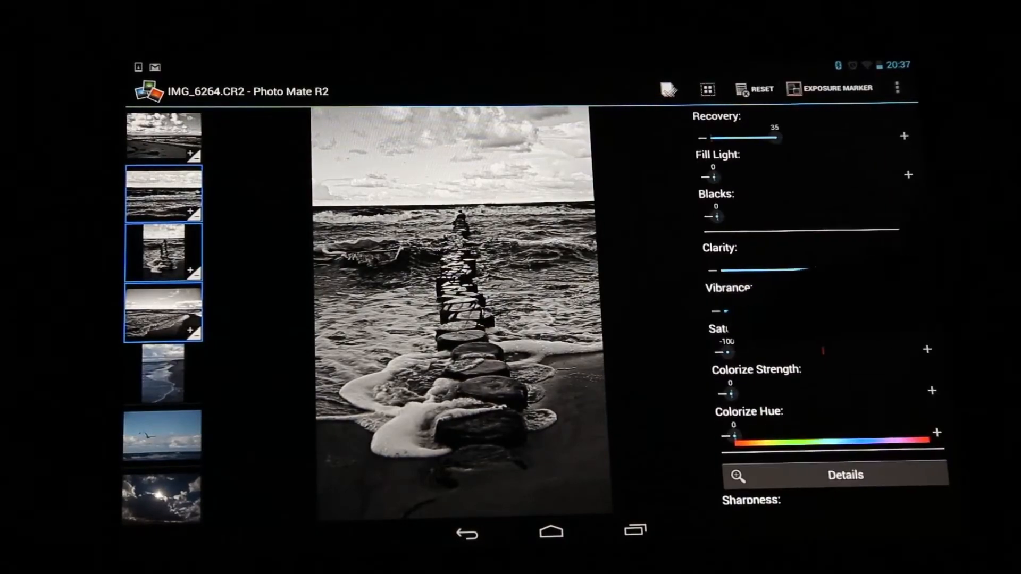
drag(716, 352, 822, 352)
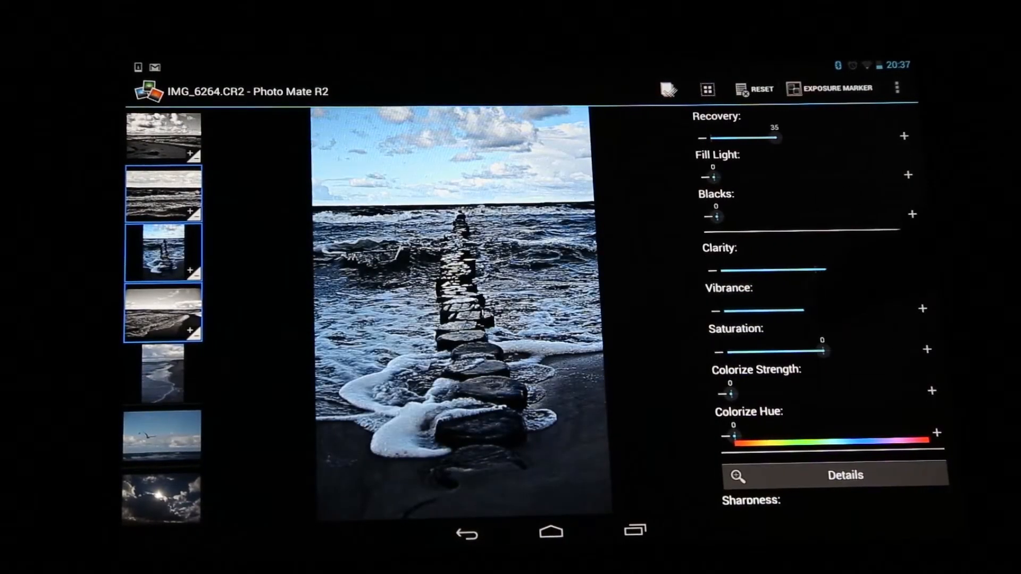
drag(712, 270, 893, 270)
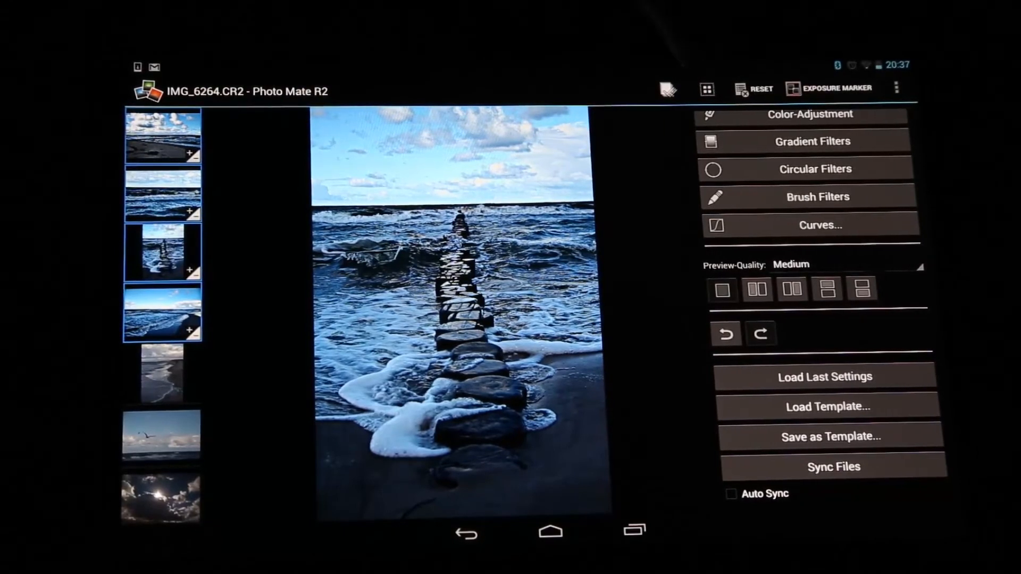
Step: Enable Auto Sync so edits apply to all selected photos, reaching the Colorize controls
click(731, 494)
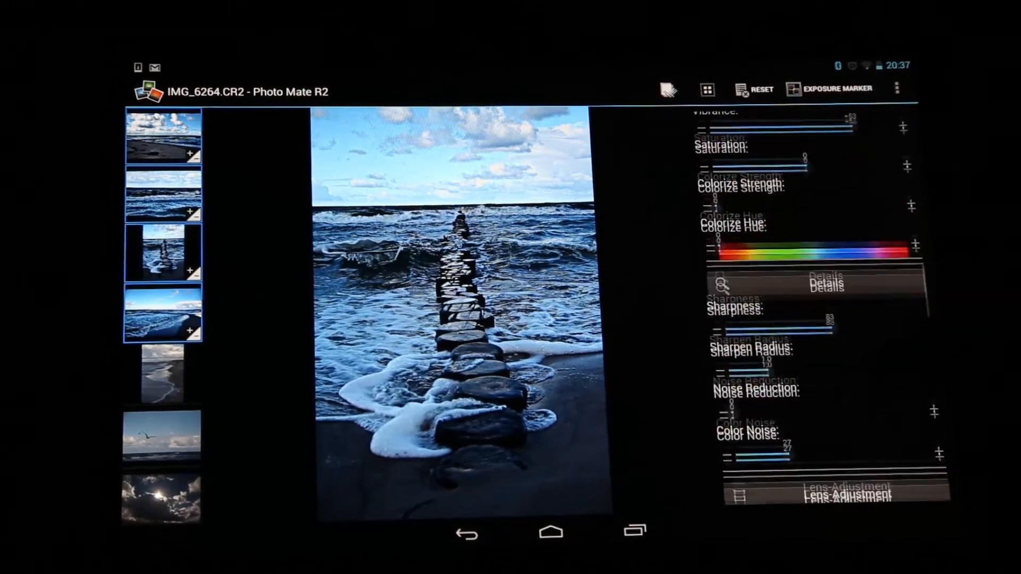
scroll(down, 3)
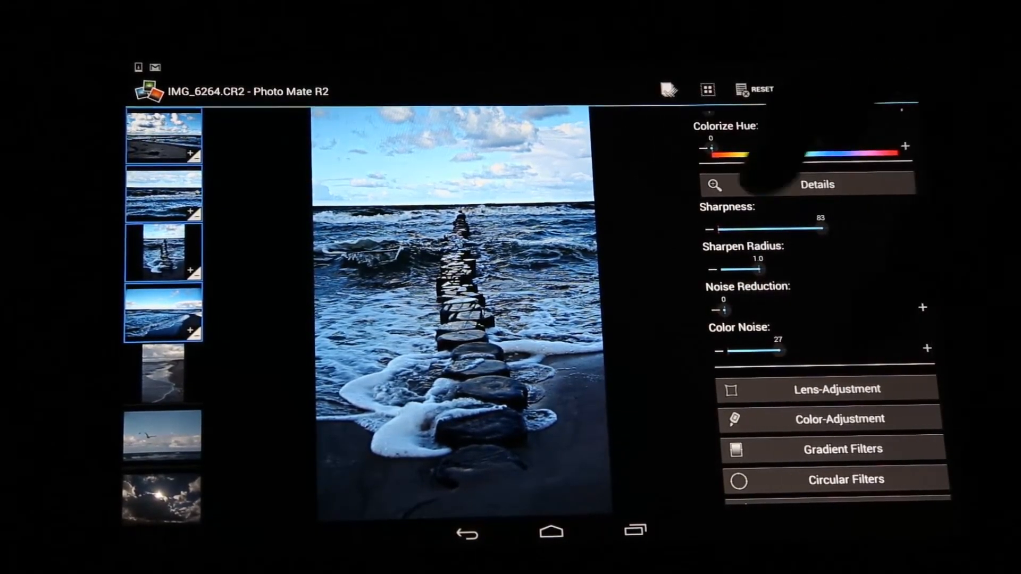
scroll(down, 3)
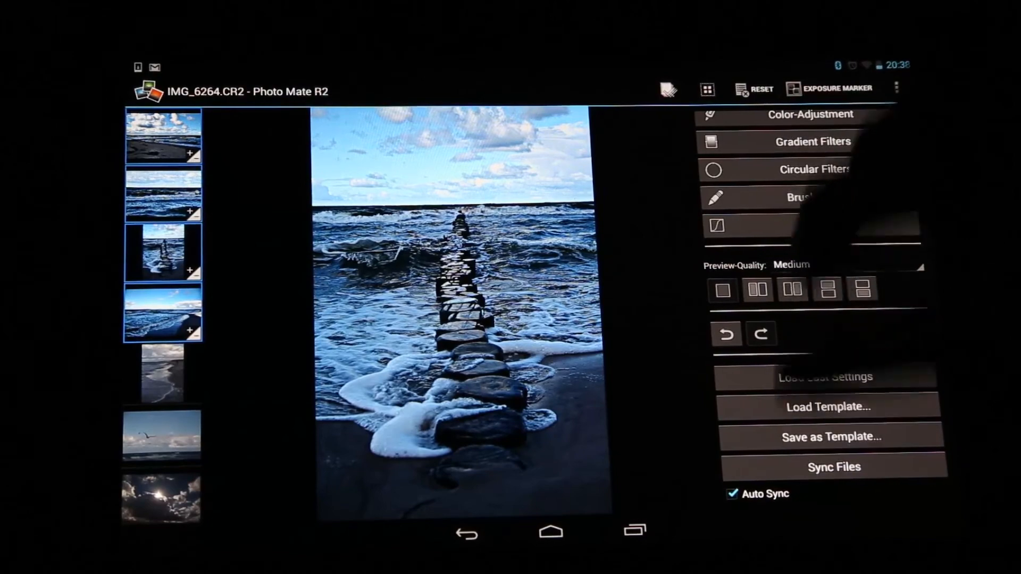
scroll(down, 3)
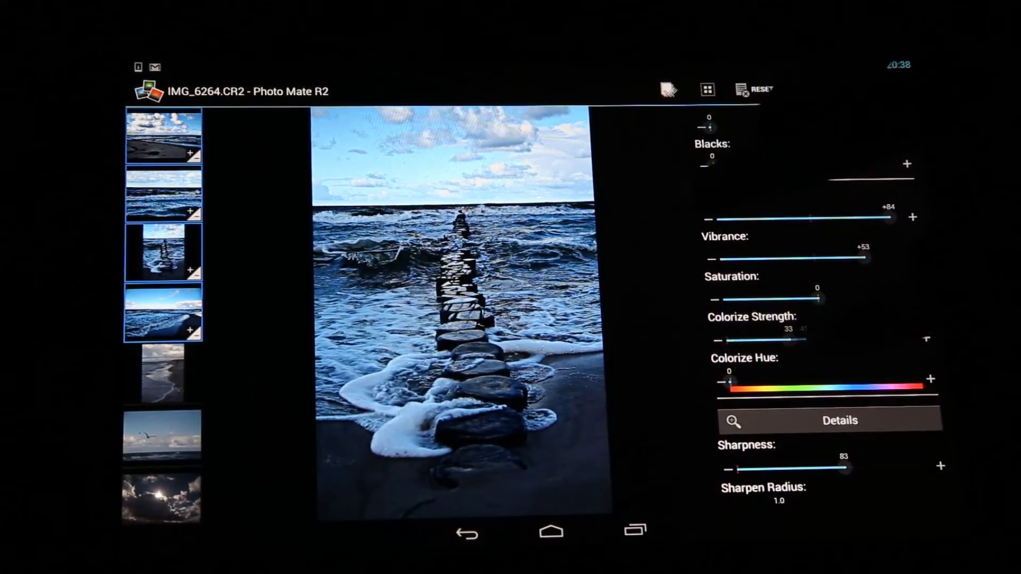
Step: Apply a blue Colorize tint with strength 88 and hue 210
drag(798, 338, 886, 338)
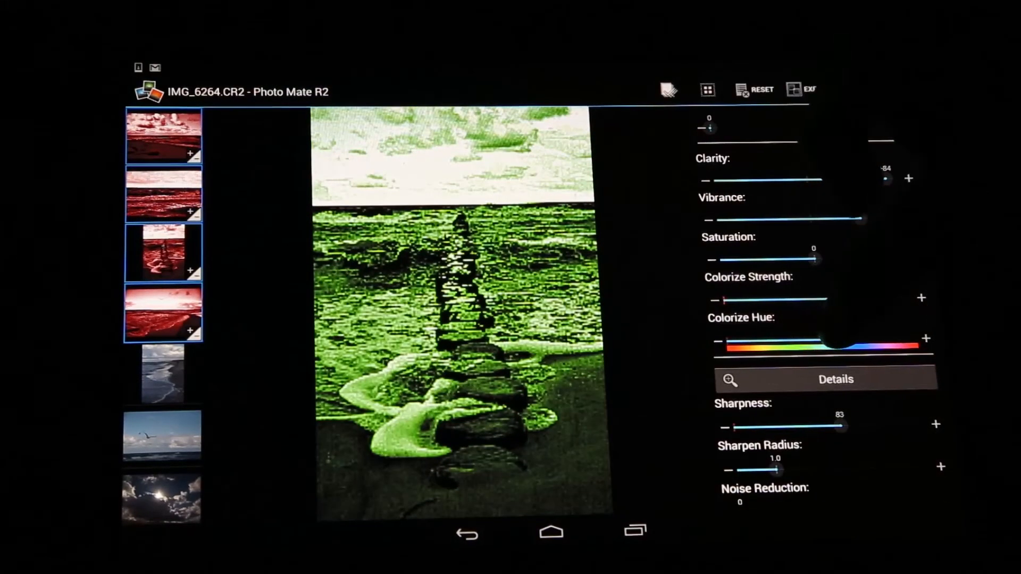
drag(727, 338, 837, 338)
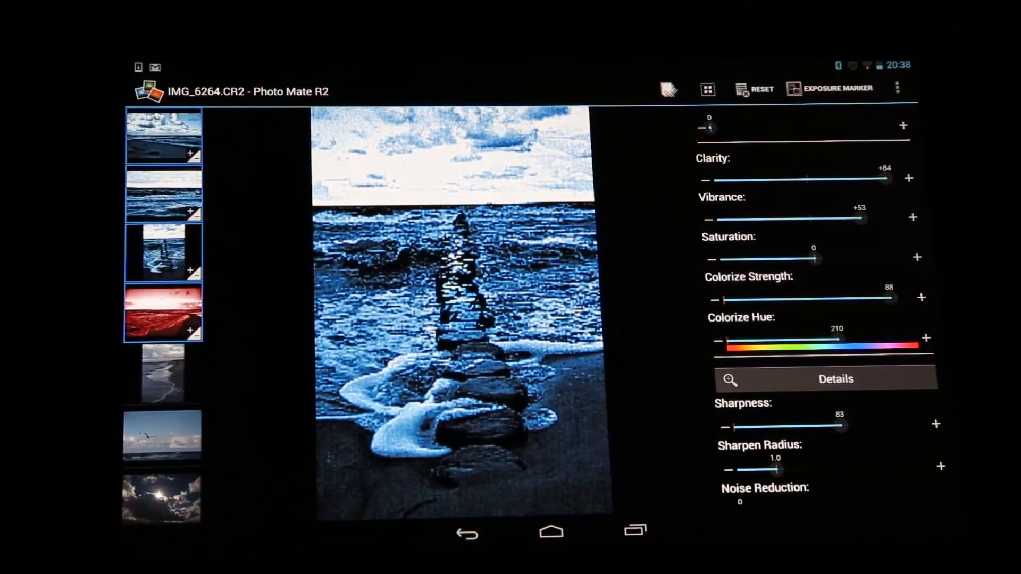